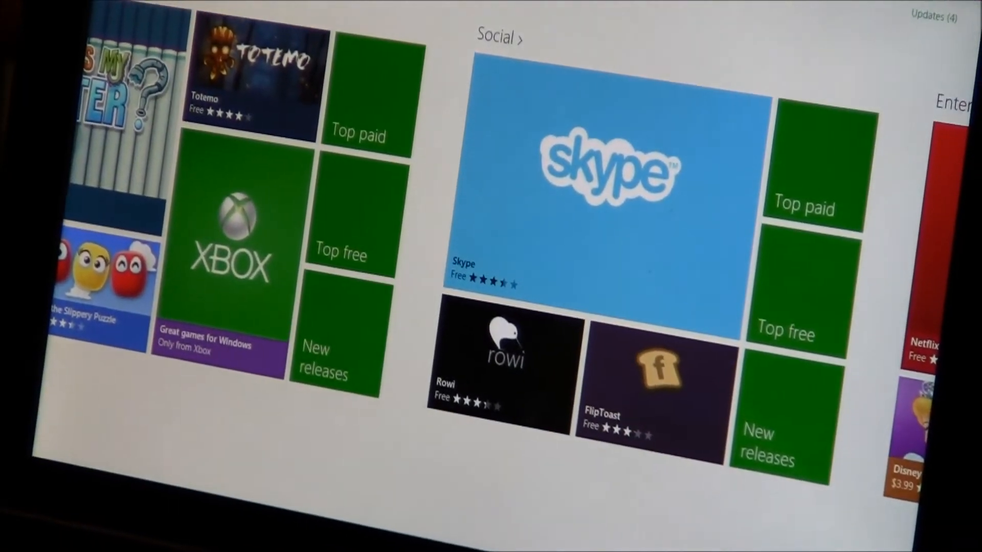
Swipe the Store home screen right to reach the Social category with Skype, Rowi and FlipToast.
scroll("right", 3)
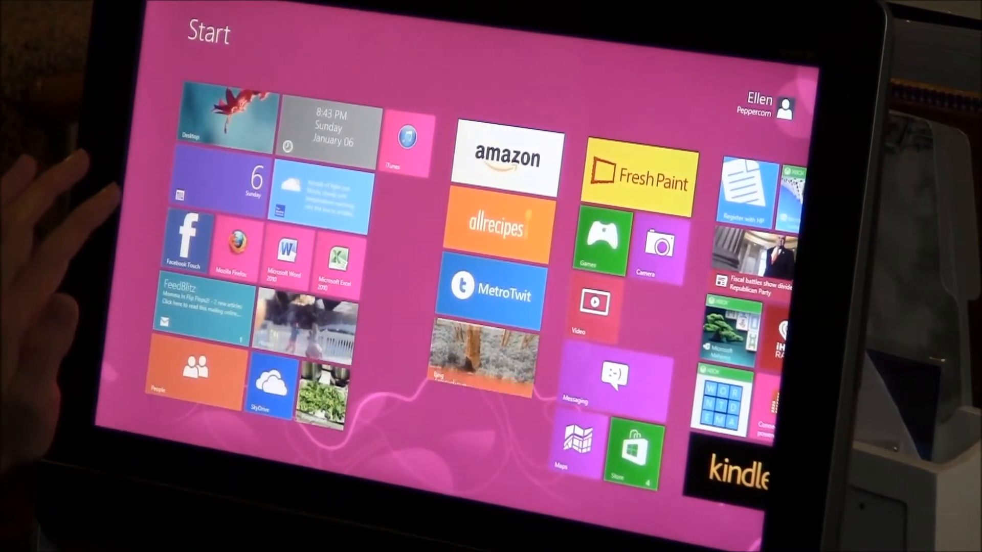
Tap the user name at the top right to reveal change picture, lock, sign out and switch user.
left_click(783, 107)
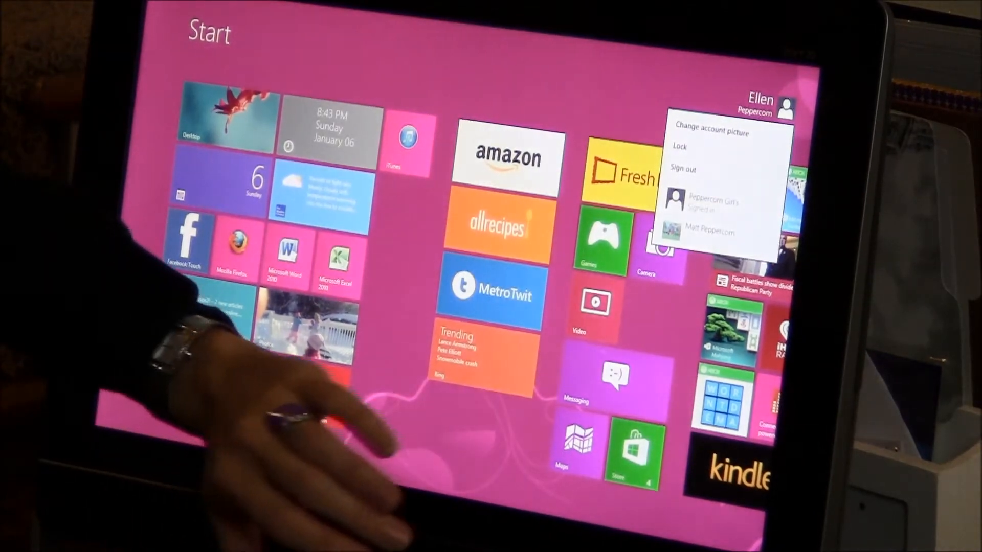